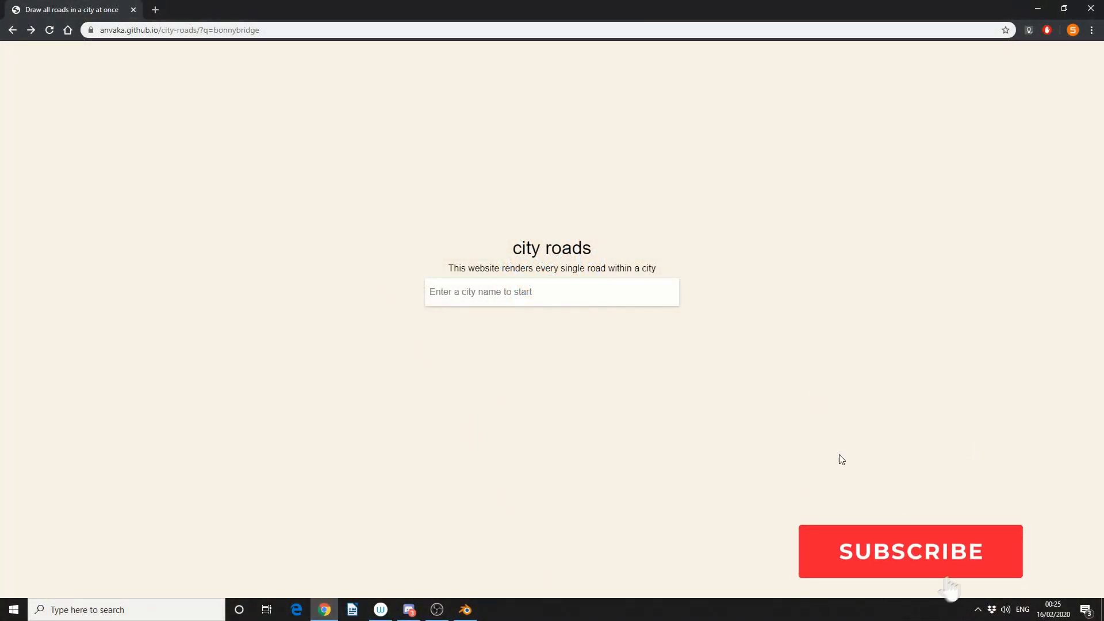
Step: Search City Roads for 'bonnybridge' and load the Bonnybridge, Stirlingshire road map
{"action": "left_click", "coordinate": [909, 551]}
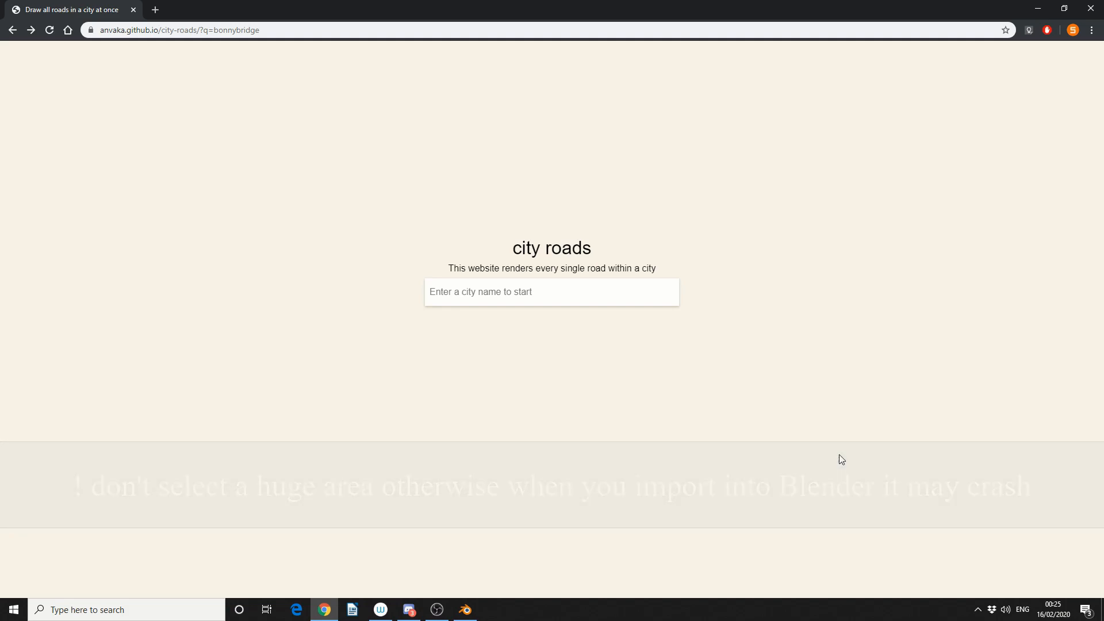
{"action": "left_click", "coordinate": [552, 291]}
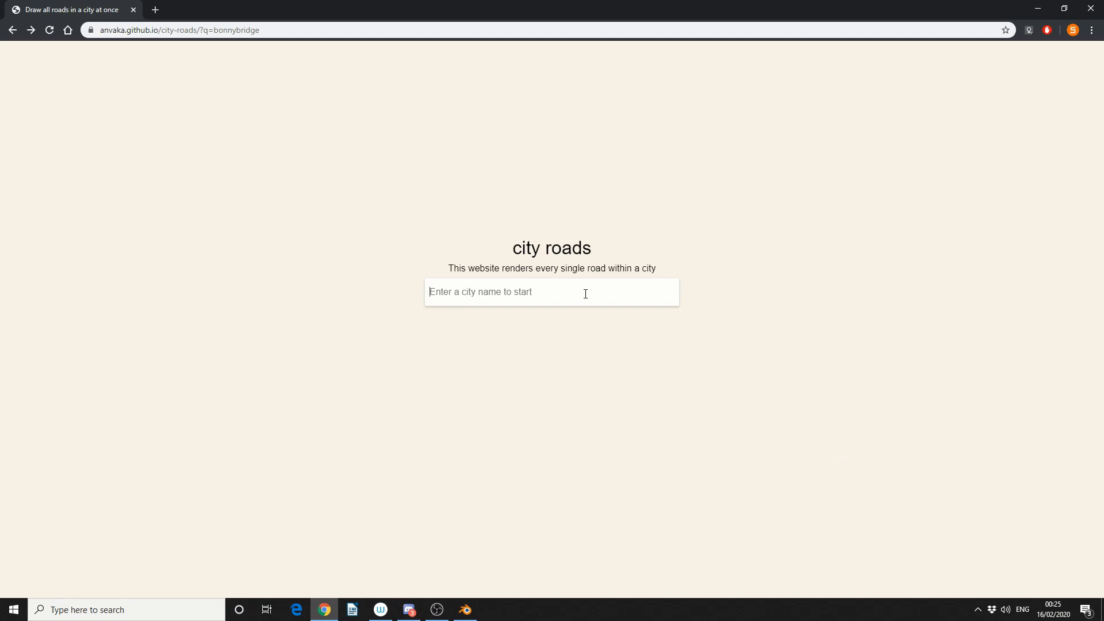
{"action": "type", "text": "bonnybridge"}
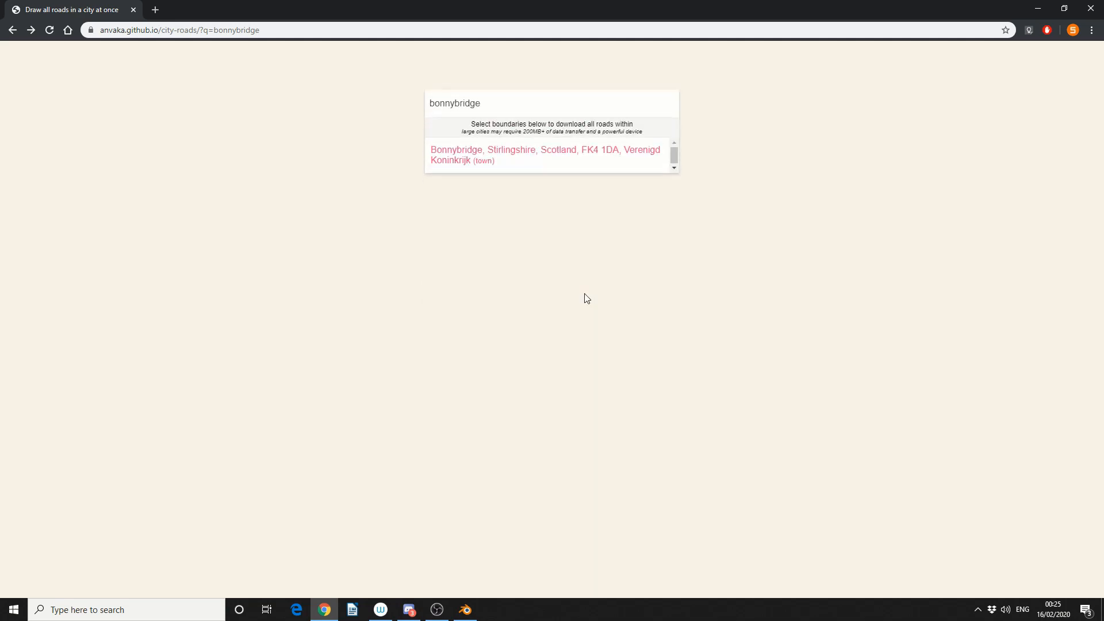
{"action": "left_click", "coordinate": [542, 155]}
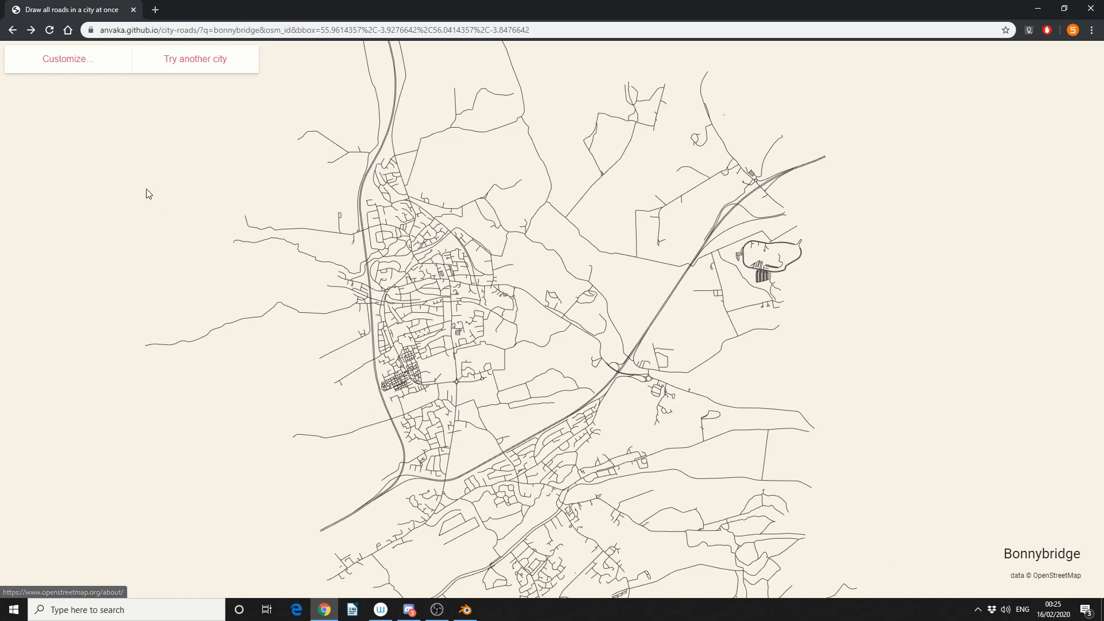
Step: Customize the map so roads are black on a white background
{"action": "left_click", "coordinate": [67, 59]}
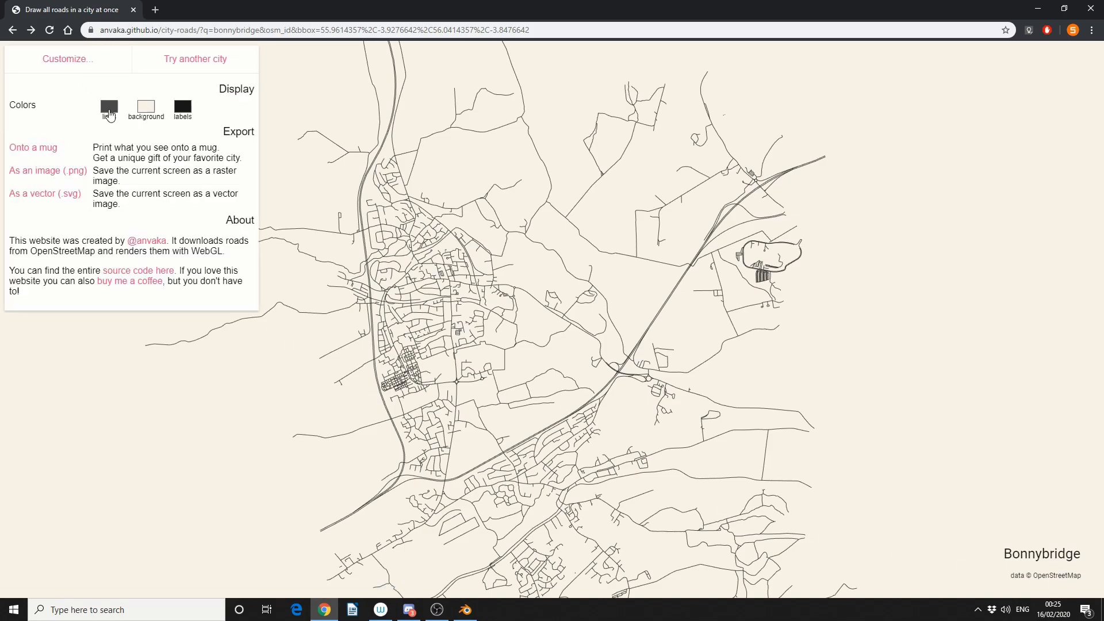
{"action": "left_click", "coordinate": [109, 109]}
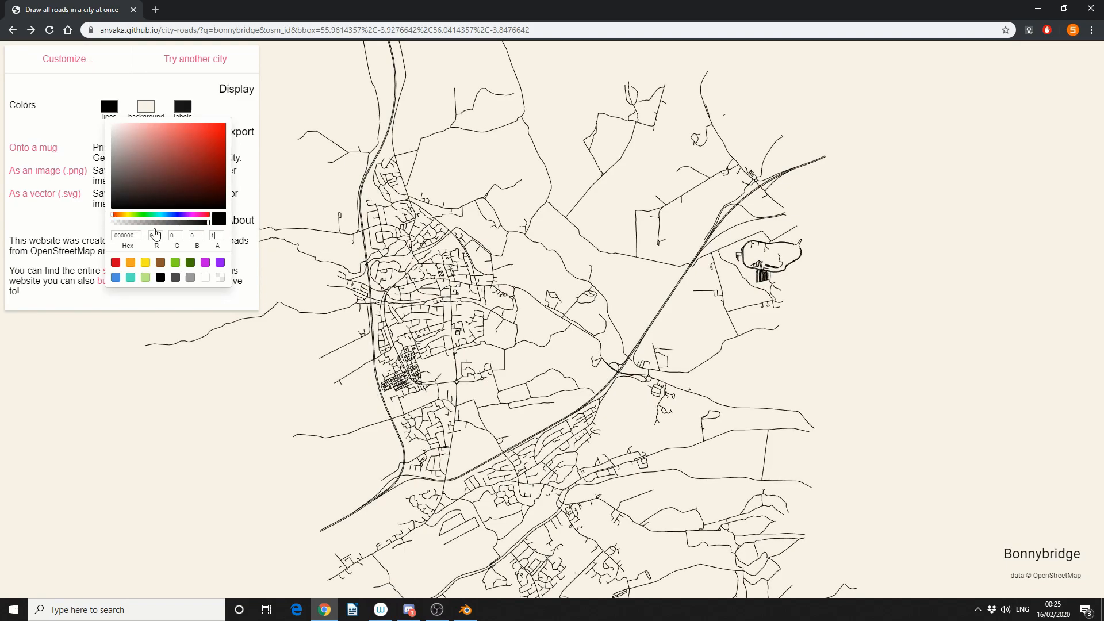
{"action": "left_click", "coordinate": [145, 107]}
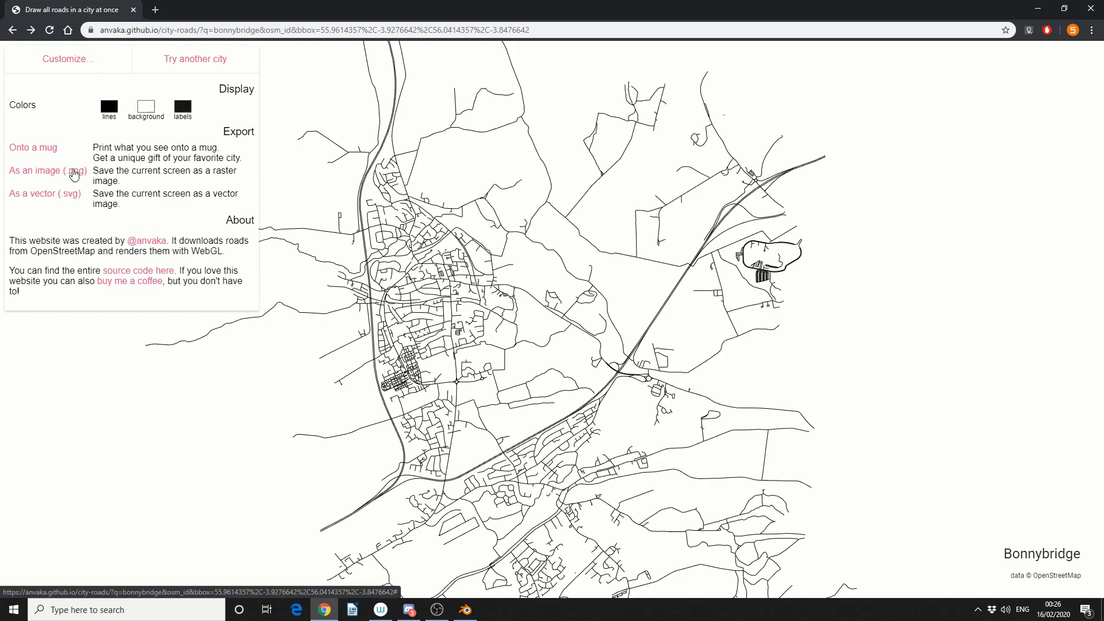
Step: Save the map as SVG 'Bonnybridge (2)' on the Desktop and switch to Blender
{"action": "left_click", "coordinate": [44, 193]}
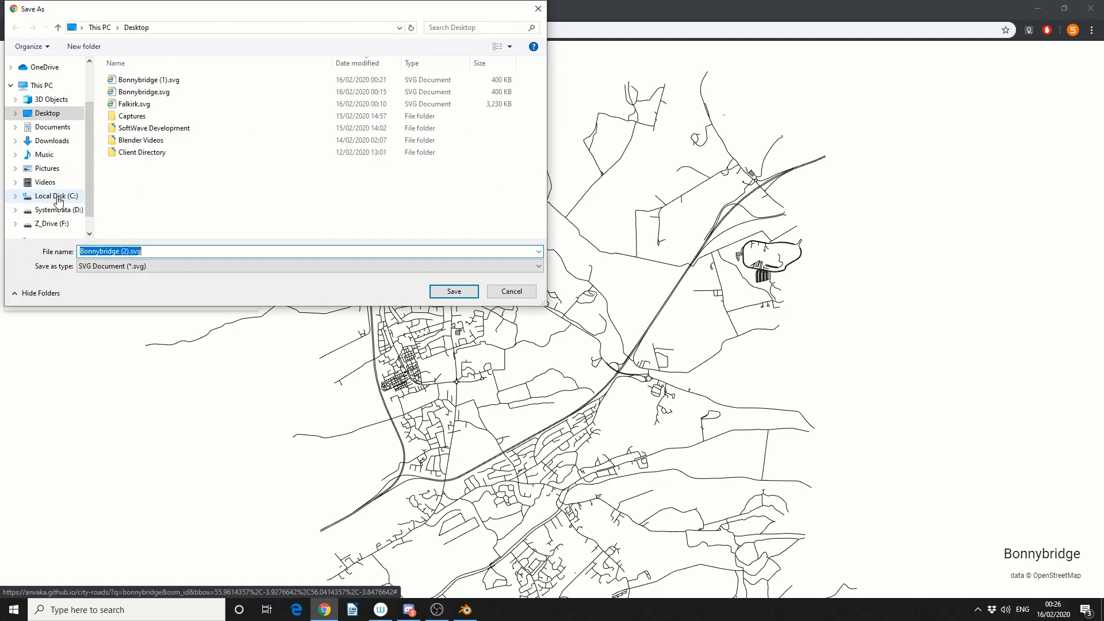
{"action": "left_click", "coordinate": [453, 291]}
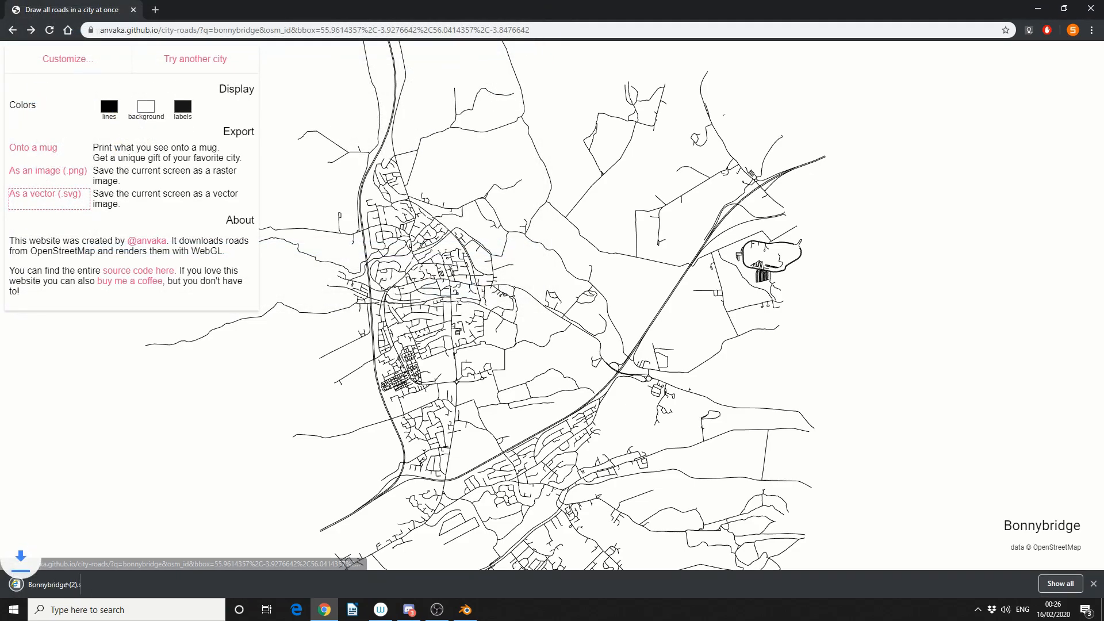
{"action": "left_click", "coordinate": [464, 608]}
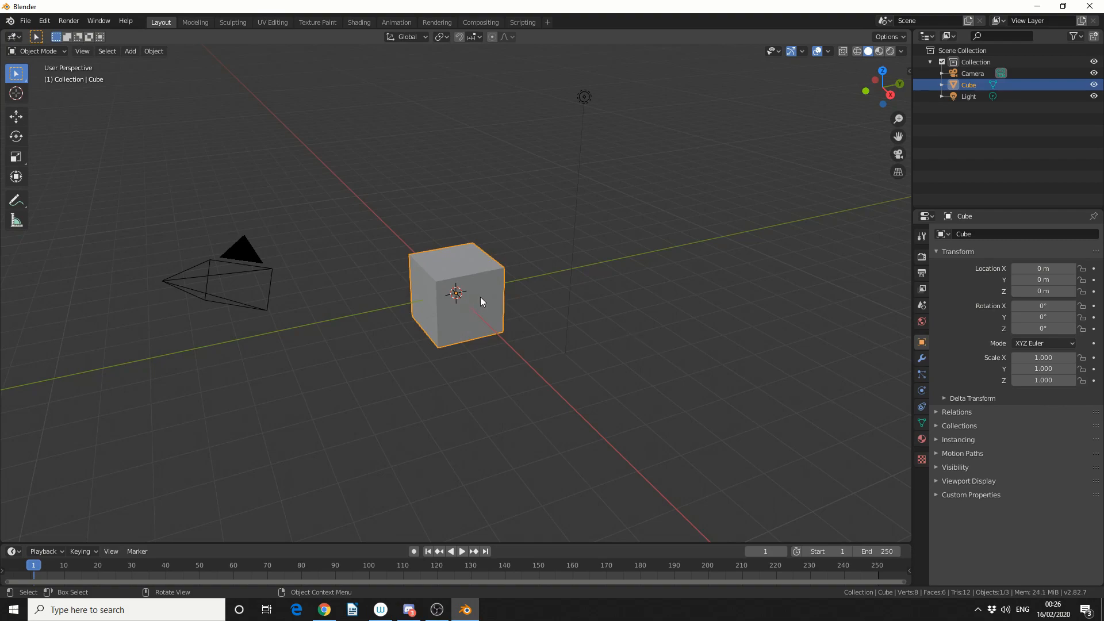
Step: Import Bonnybridge (2).svg into Blender as curves via File > Import > Scalable Vector Graphics
{"action": "left_click", "coordinate": [25, 21]}
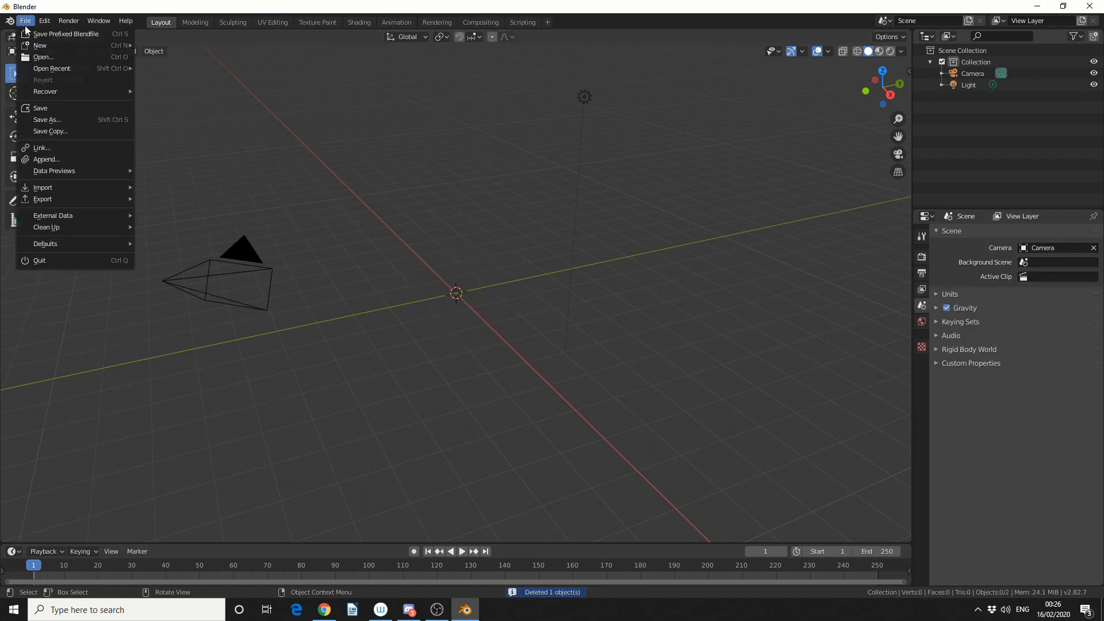
{"action": "left_click", "coordinate": [42, 186]}
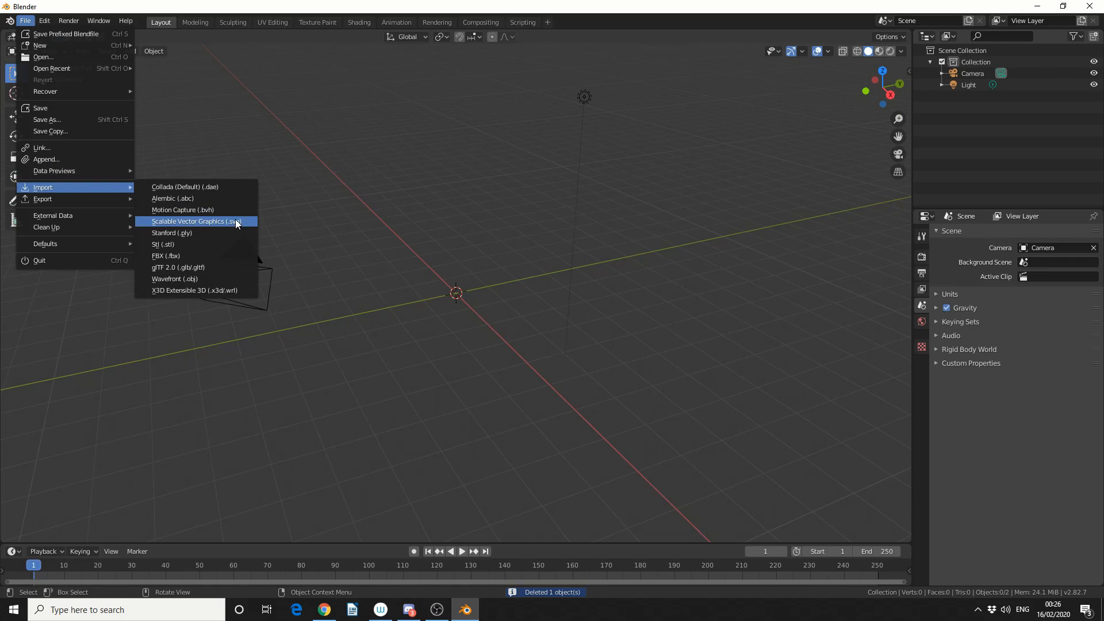
{"action": "left_click", "coordinate": [198, 220]}
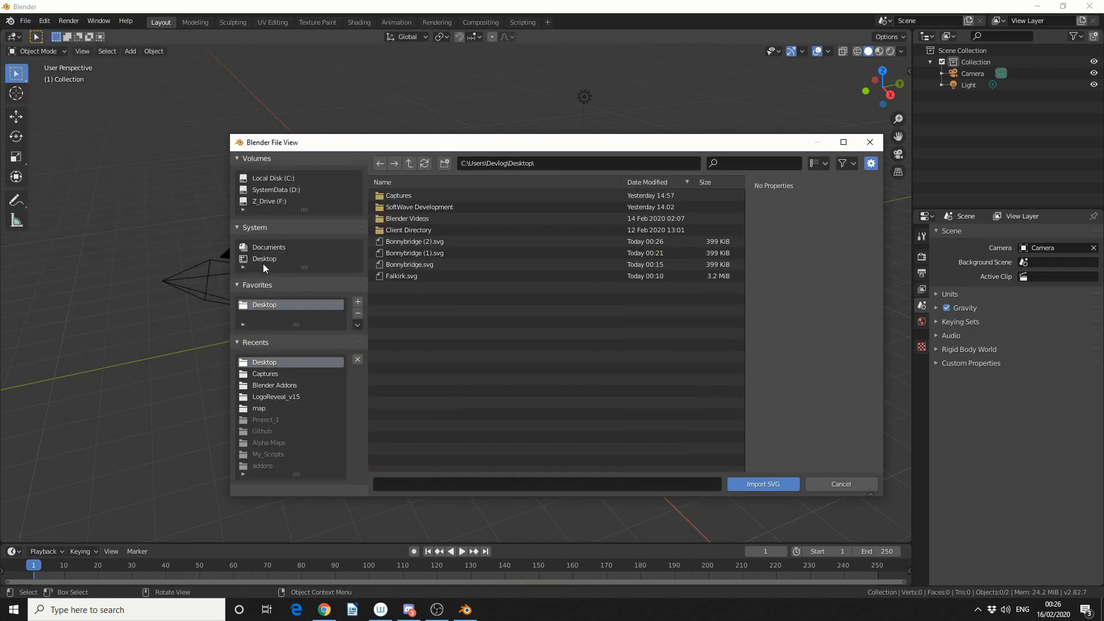
{"action": "left_click", "coordinate": [761, 483]}
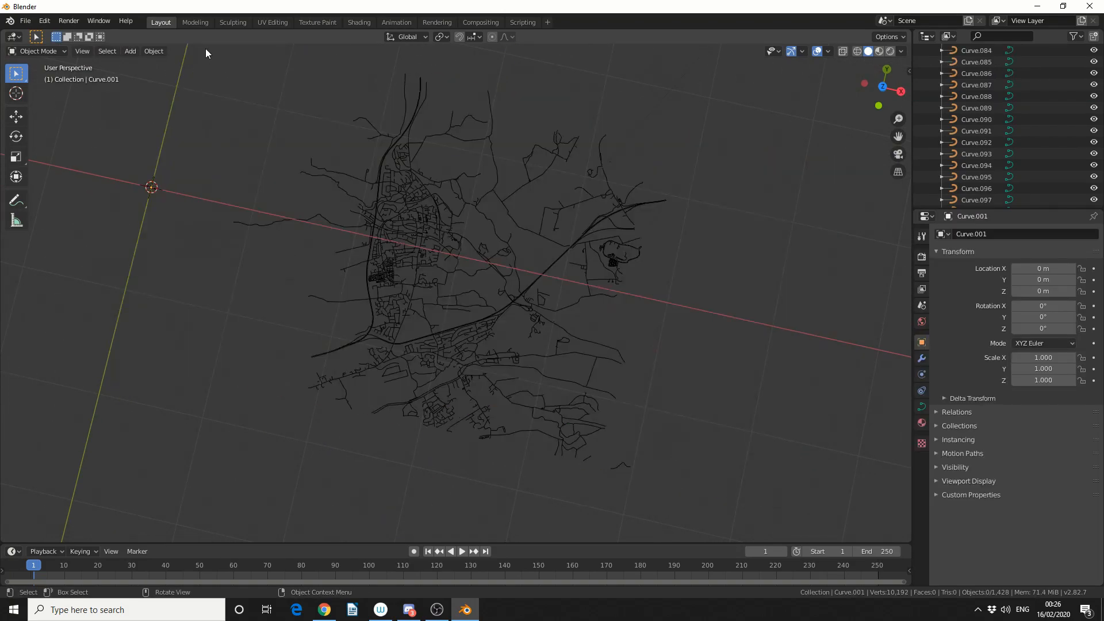
Step: Box-select every imported road curve and join them with Object: Join
{"action": "left_click_drag", "start_coordinate": [205, 53], "coordinate": [778, 476]}
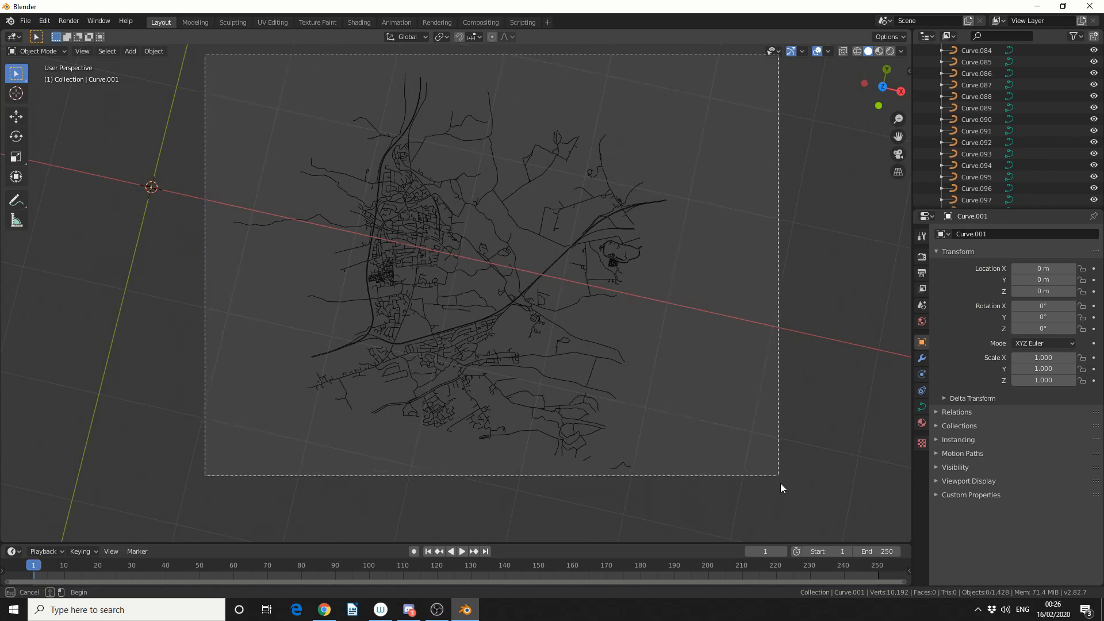
{"action": "key", "text": "a"}
{"action": "type", "text": "Jo"}
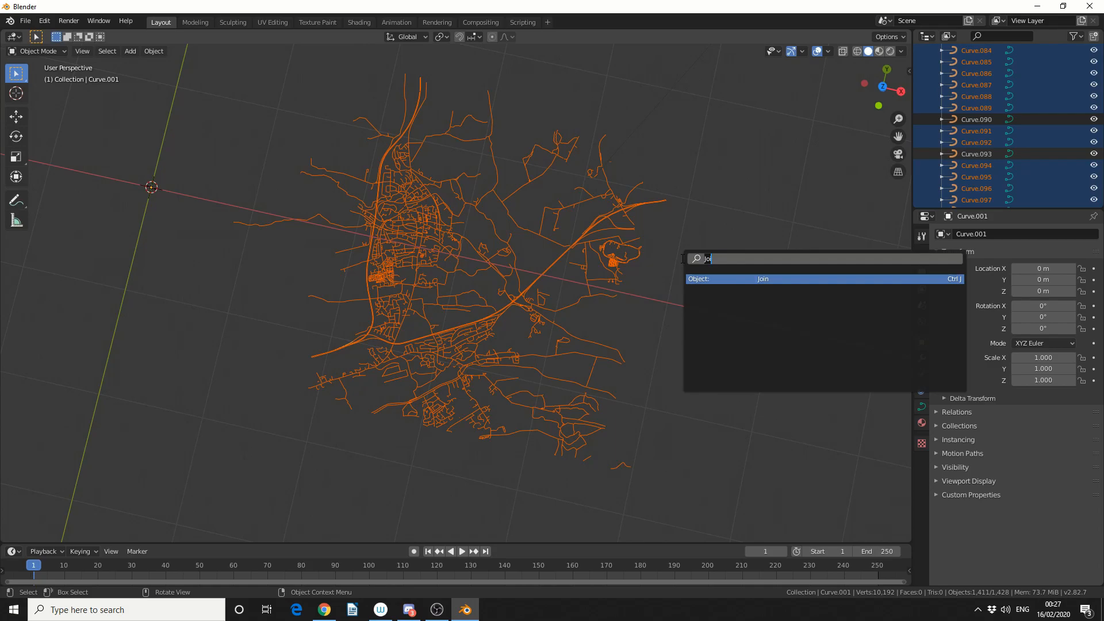
{"action": "left_click", "coordinate": [761, 279]}
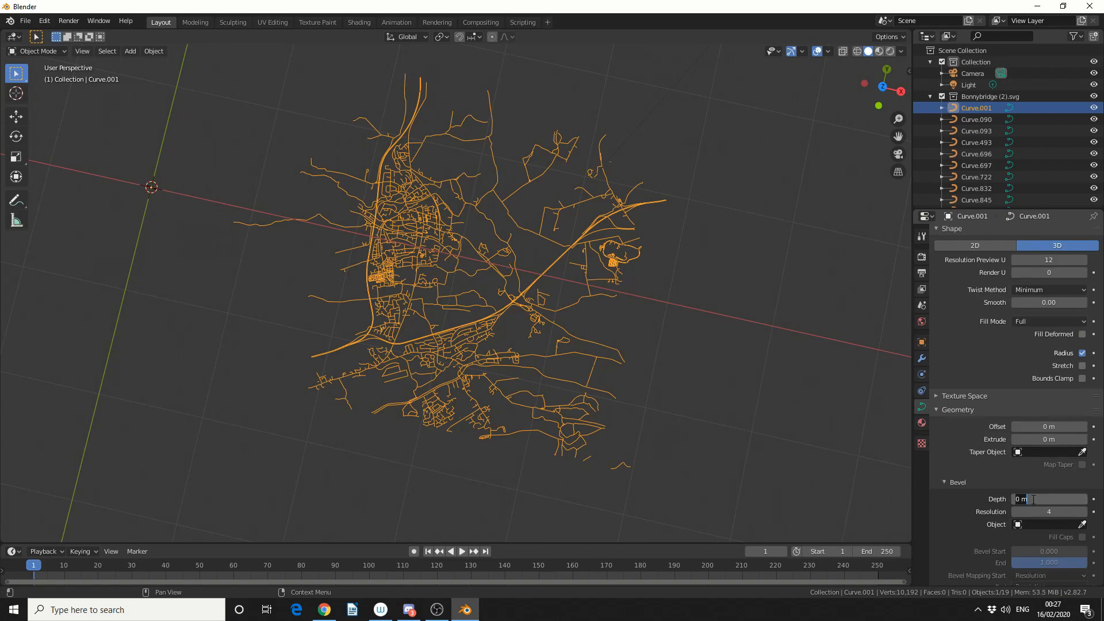
Step: Set the road curve's Geometry bevel depth to 0.001 m
{"action": "left_click", "coordinate": [1048, 499]}
{"action": "type", "text": ".001"}
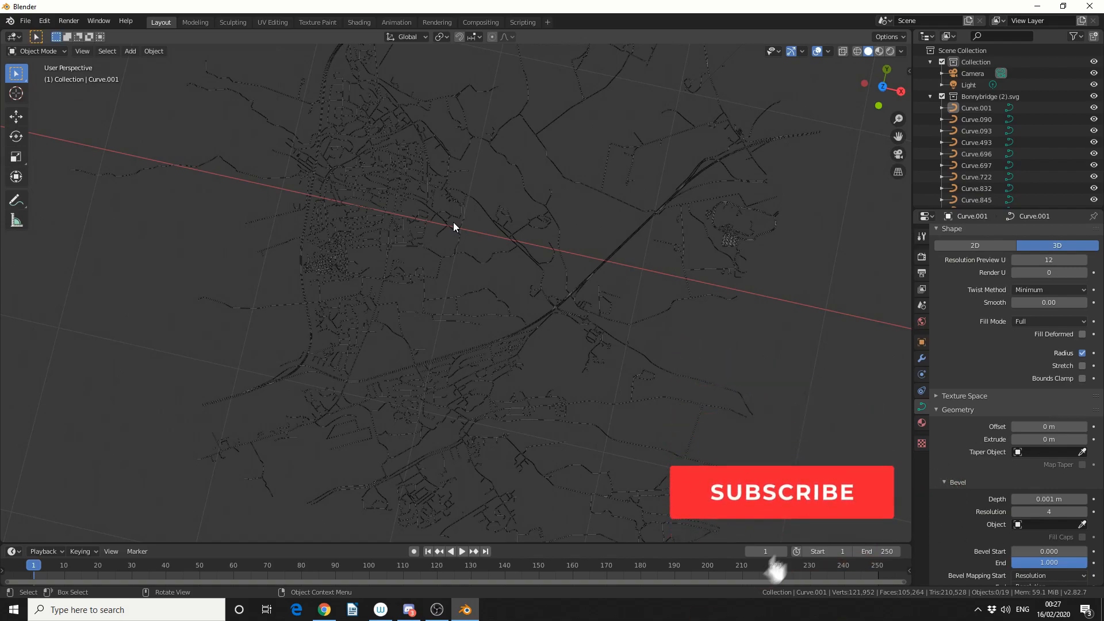
{"action": "left_click", "coordinate": [780, 492]}
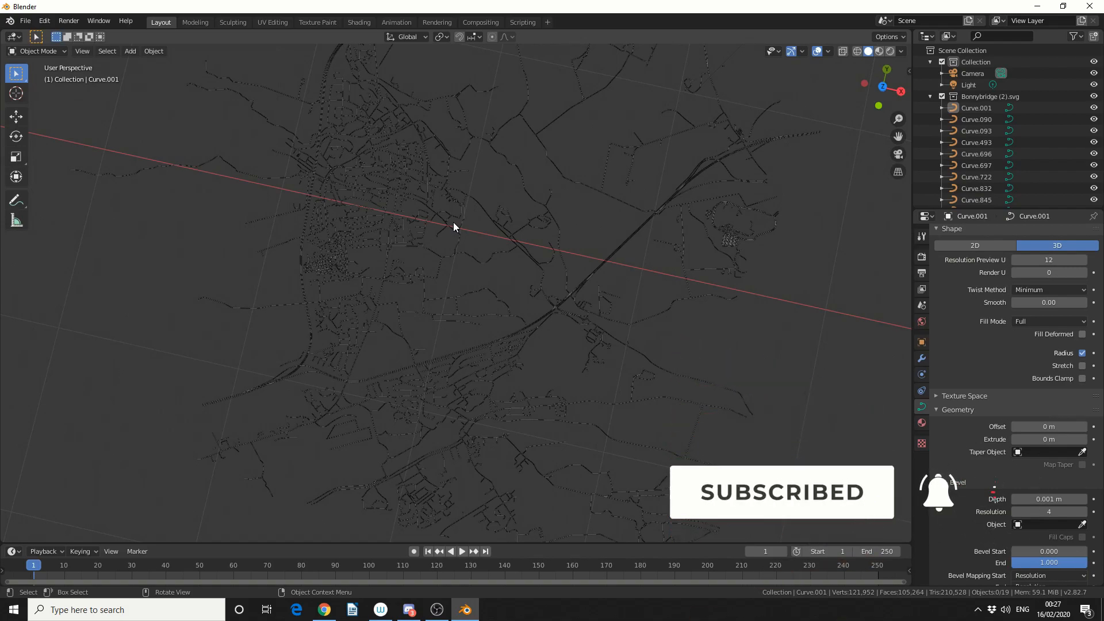